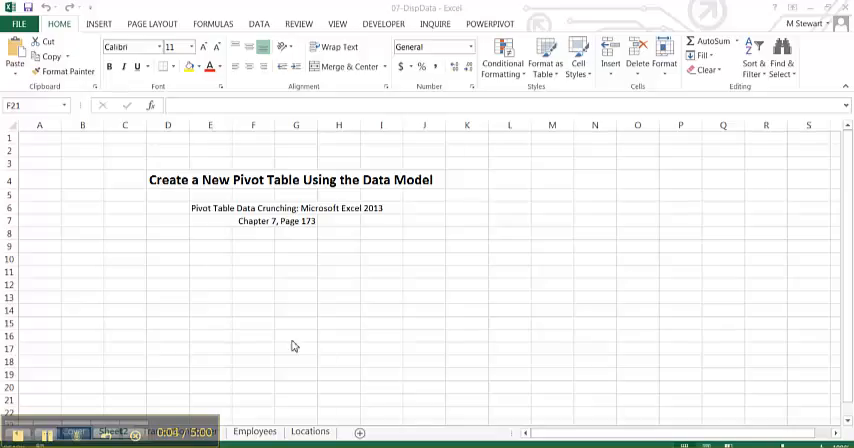
pyautogui.moveTo(344, 388)
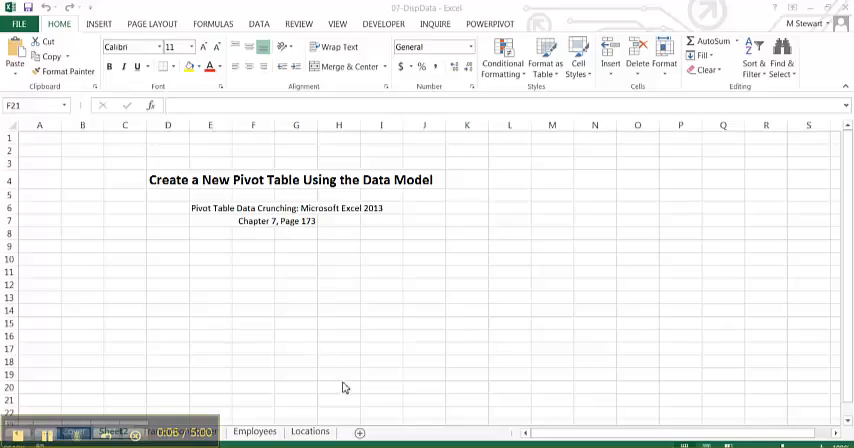
# Step: Add a blank worksheet to the 07-DispData workbook for the pivot table
pyautogui.click(352, 431)
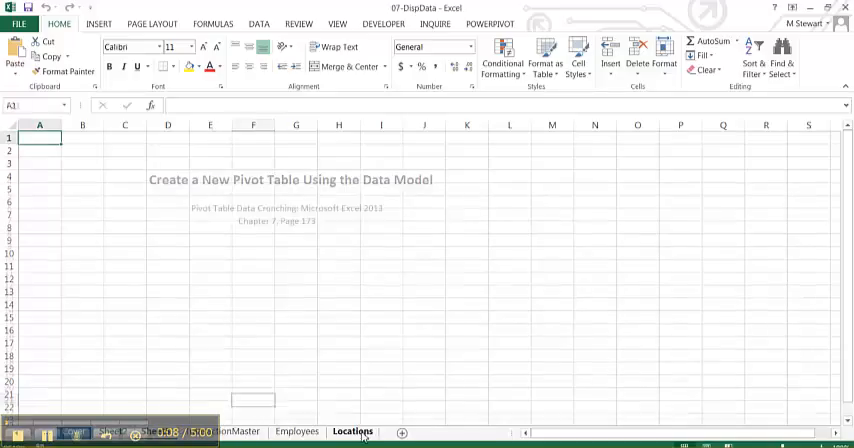
pyautogui.click(98, 23)
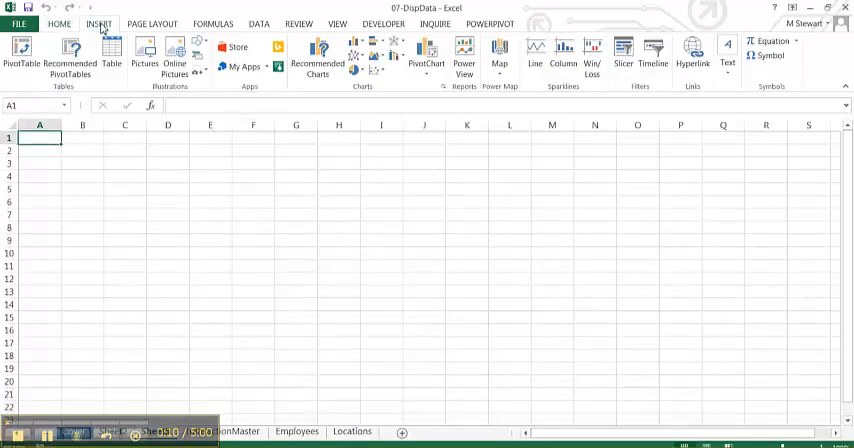
# Step: Start a PivotTable on this sheet sourced from Tables in Workbook Data Model
pyautogui.click(20, 55)
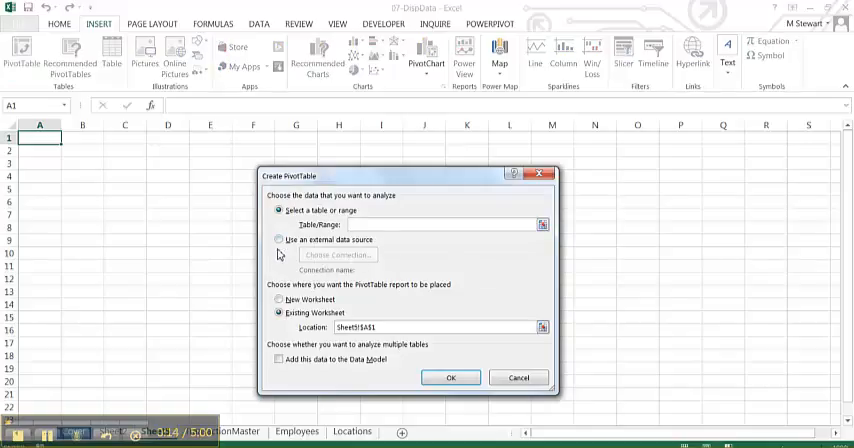
pyautogui.click(279, 240)
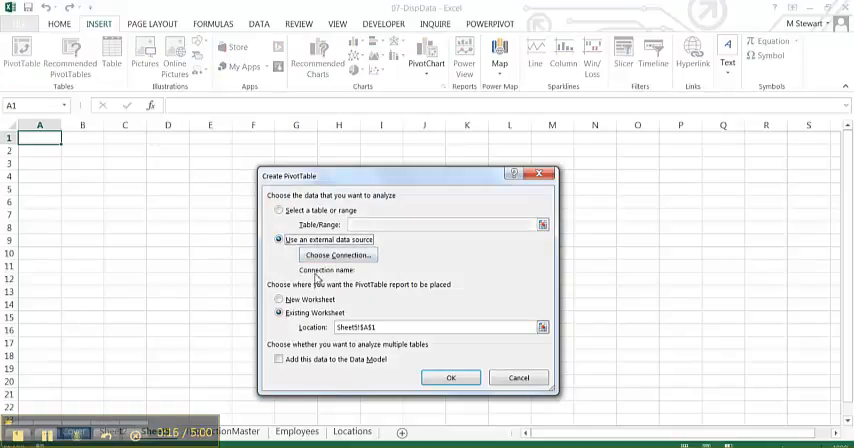
pyautogui.click(338, 255)
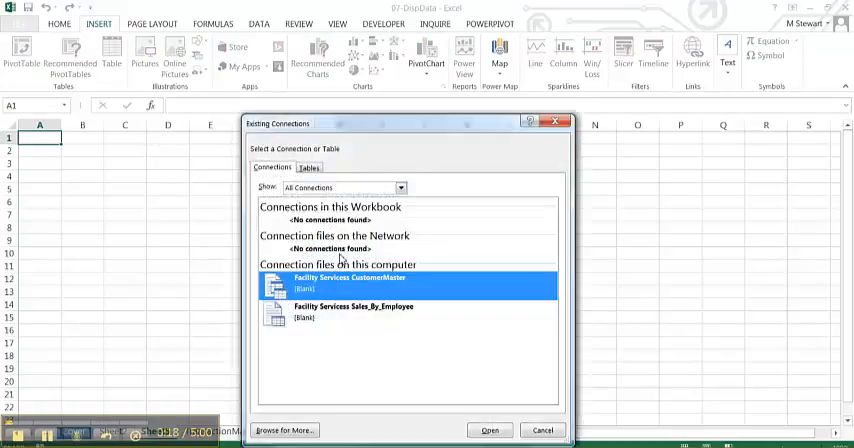
pyautogui.click(308, 167)
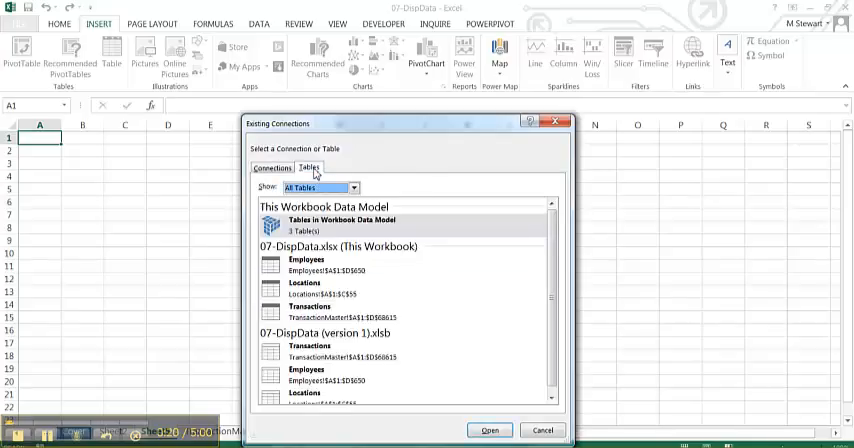
pyautogui.moveTo(309, 230)
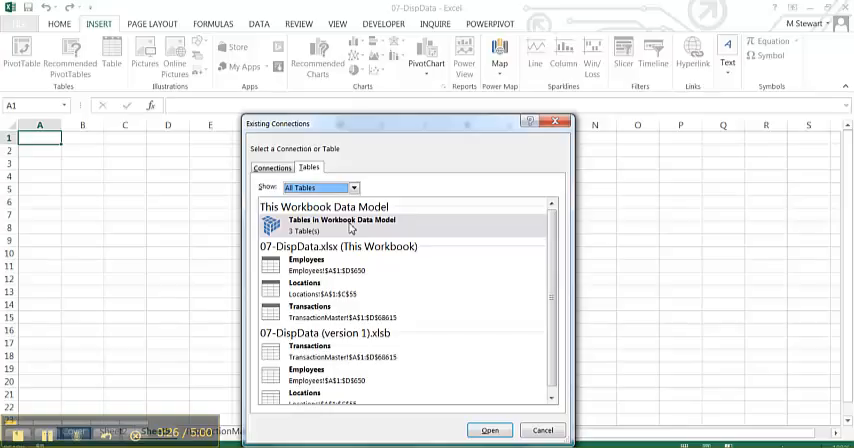
pyautogui.click(360, 223)
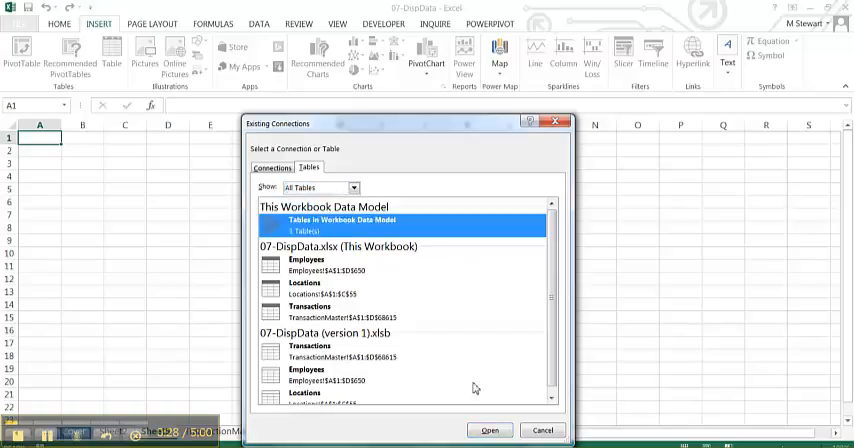
pyautogui.click(489, 430)
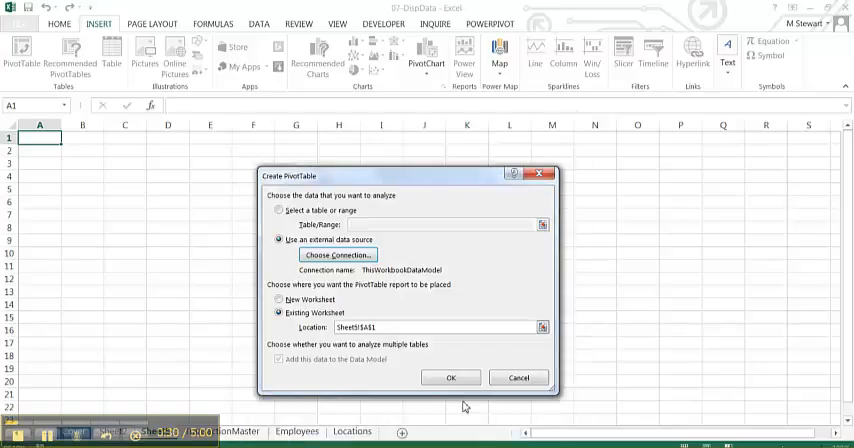
# Step: Add Employee_Number to Rows and Sales_Amount to Values, each totalling 10774171.78
pyautogui.click(450, 378)
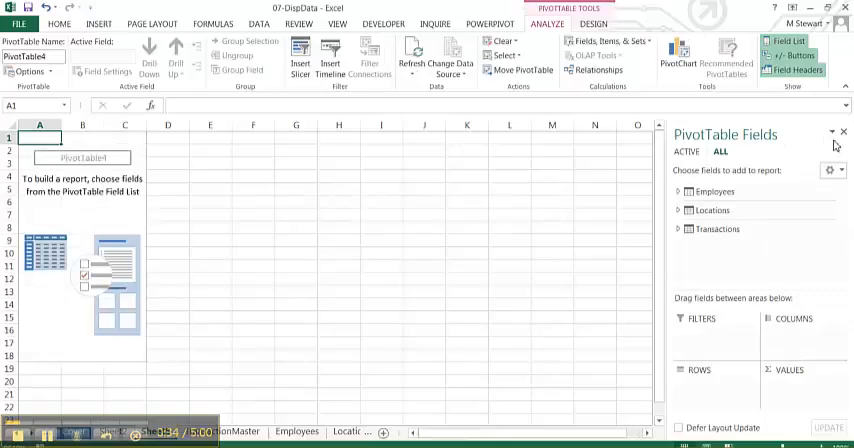
pyautogui.moveTo(733, 283)
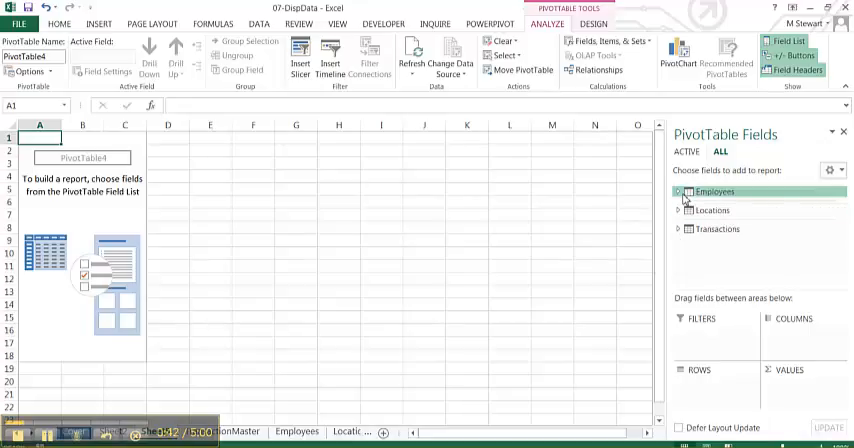
pyautogui.click(679, 191)
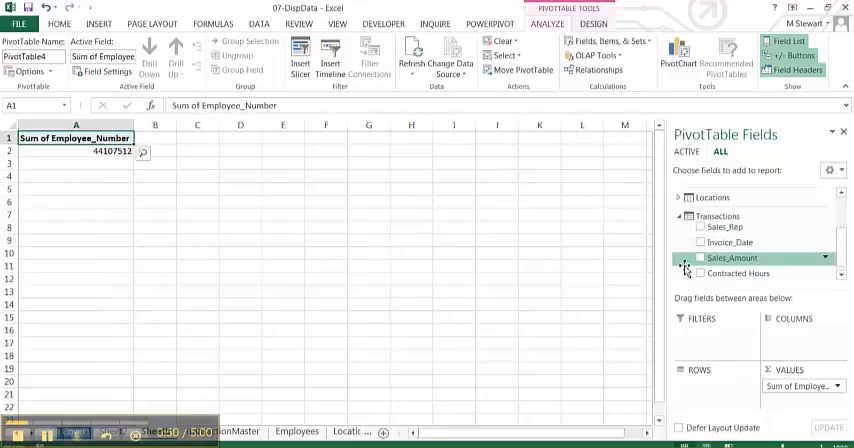
pyautogui.click(700, 258)
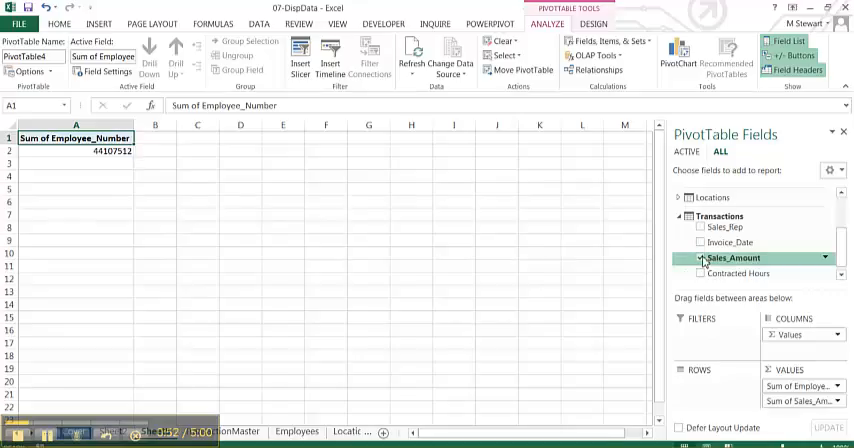
pyautogui.click(700, 257)
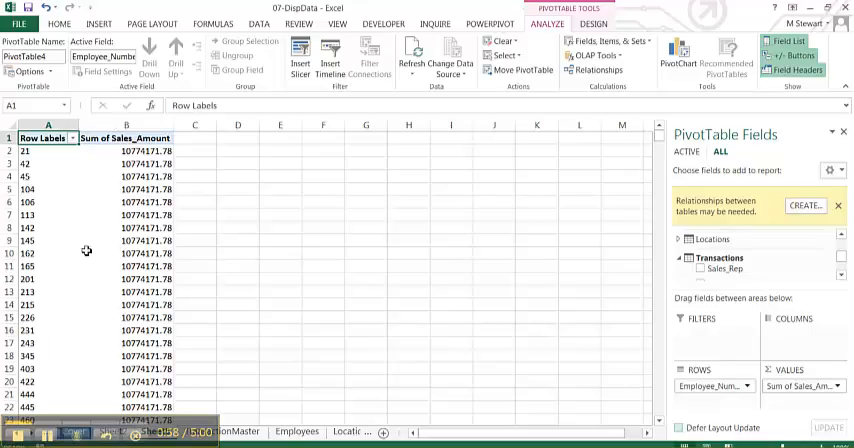
pyautogui.moveTo(644, 233)
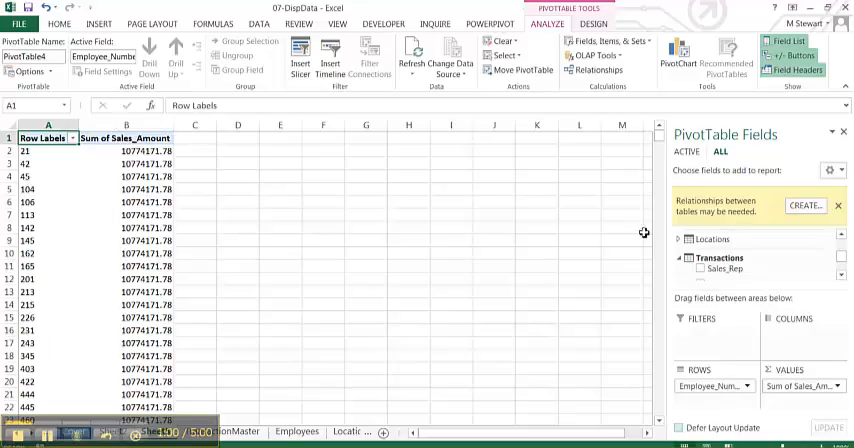
# Step: Define a relationship from Transactions Sales_Rep to Employees Employee_Number
pyautogui.click(805, 205)
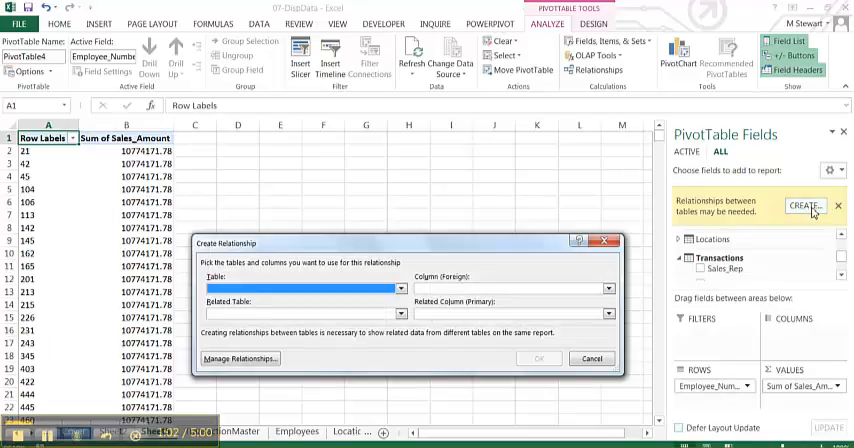
pyautogui.moveTo(408, 262)
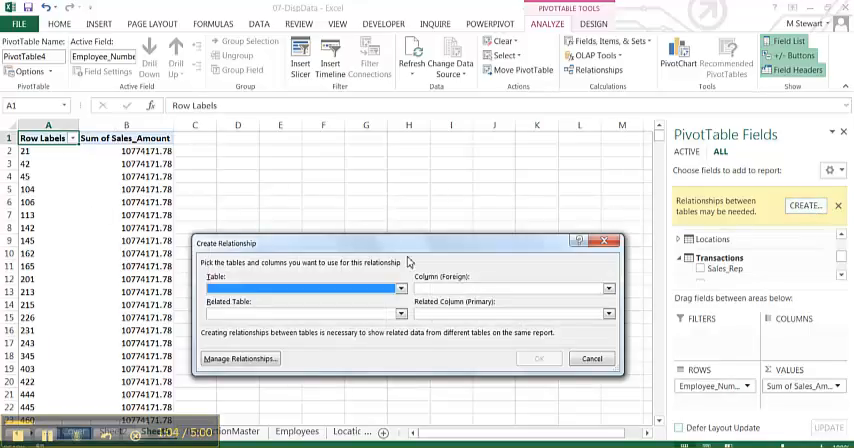
pyautogui.click(400, 288)
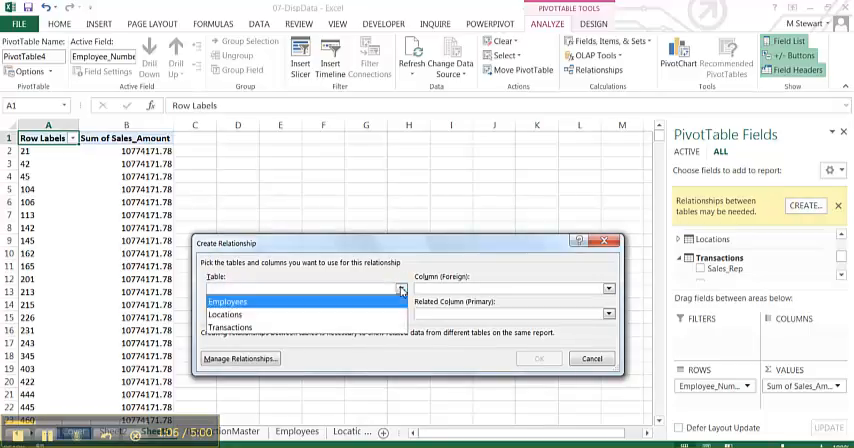
pyautogui.click(232, 328)
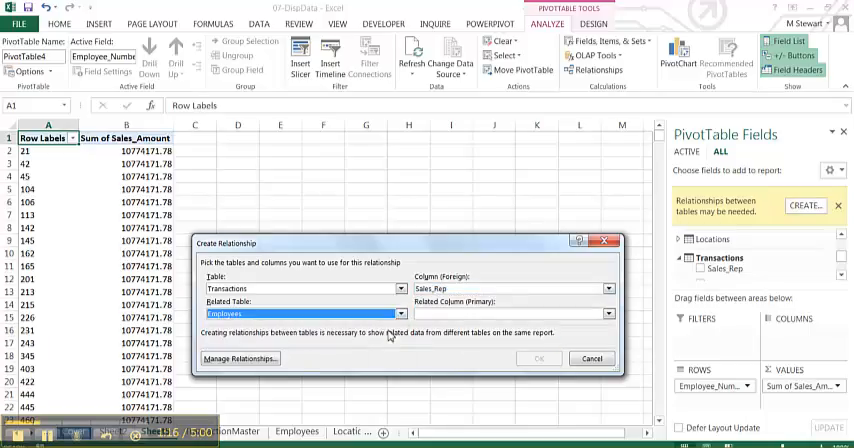
pyautogui.click(608, 313)
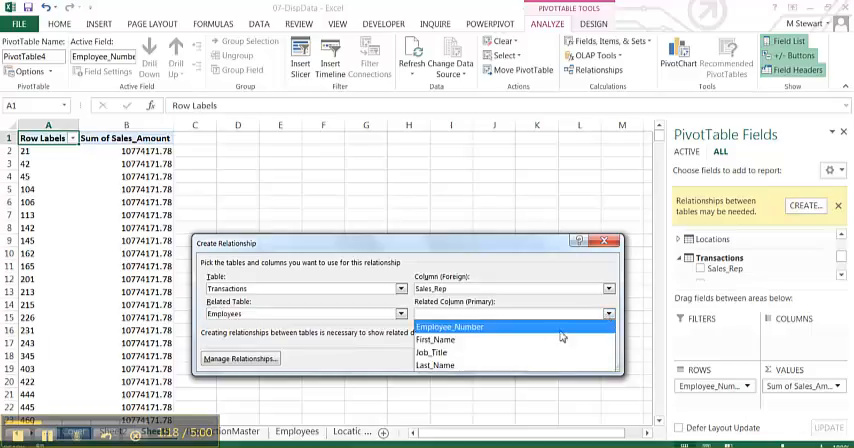
pyautogui.click(450, 327)
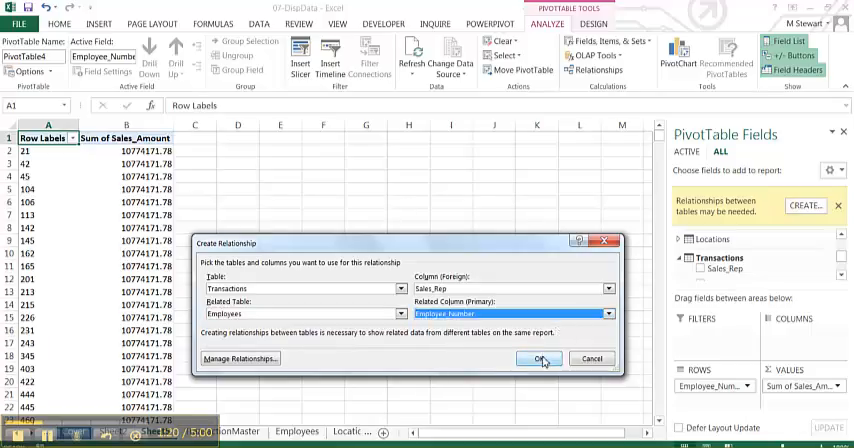
# Step: Create the relationship and format column B's sales totals as Currency
pyautogui.click(539, 358)
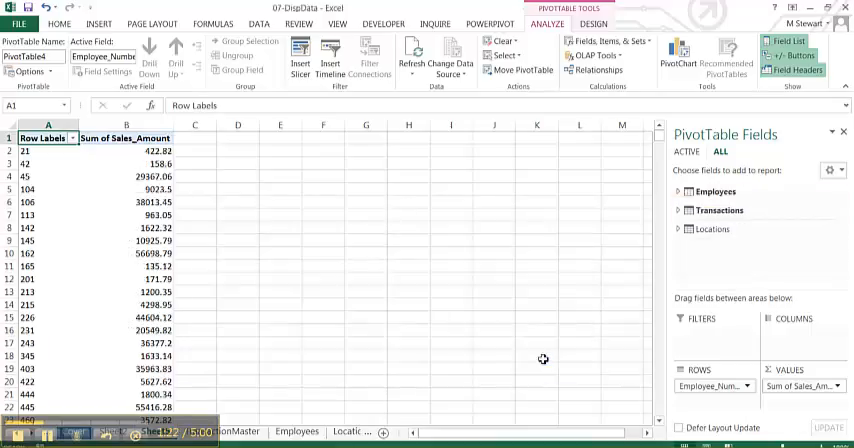
pyautogui.moveTo(123, 297)
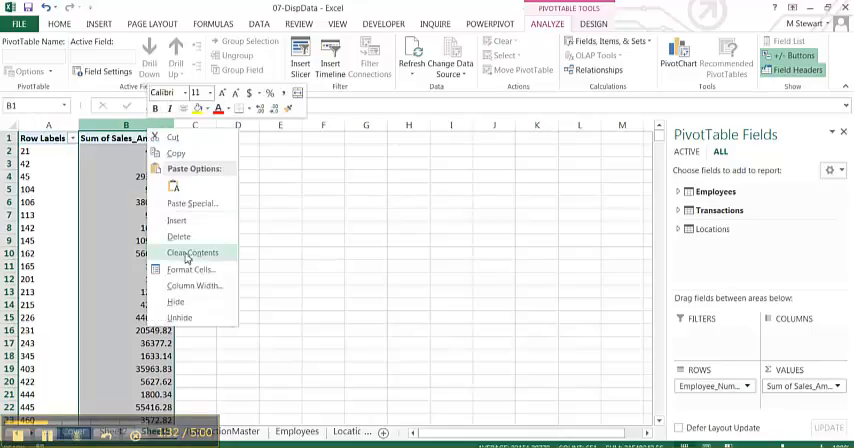
pyautogui.click(190, 269)
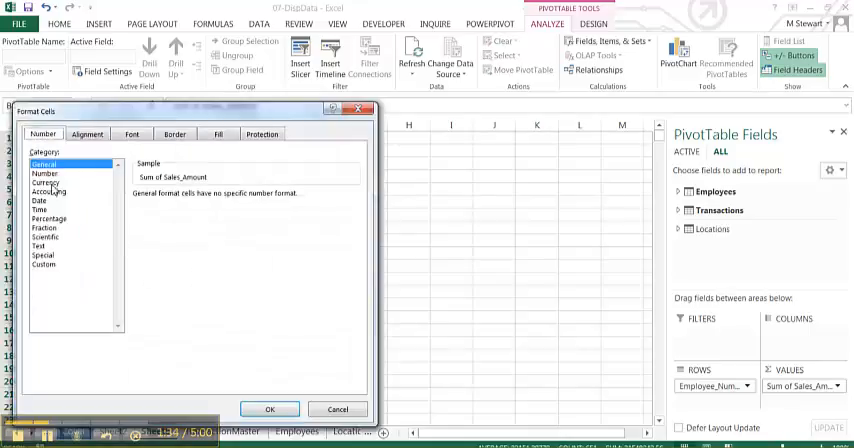
pyautogui.click(46, 181)
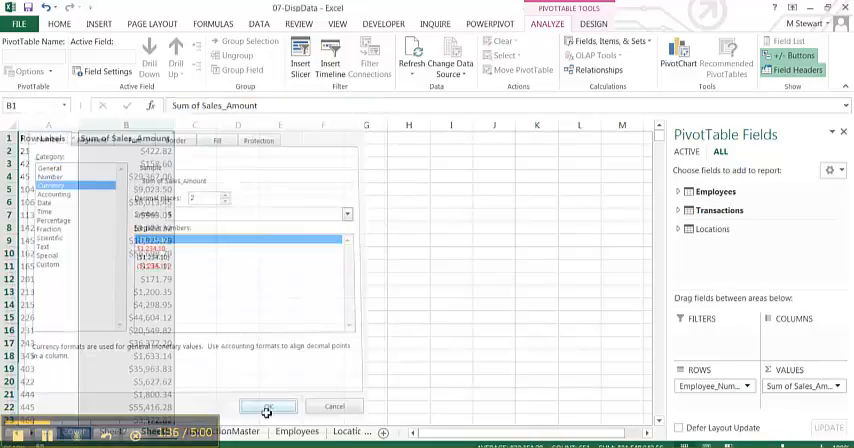
pyautogui.click(266, 406)
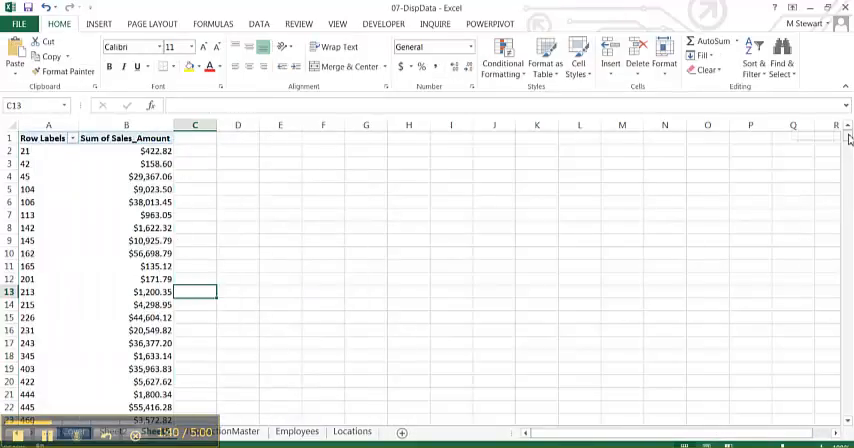
pyautogui.moveTo(648, 179)
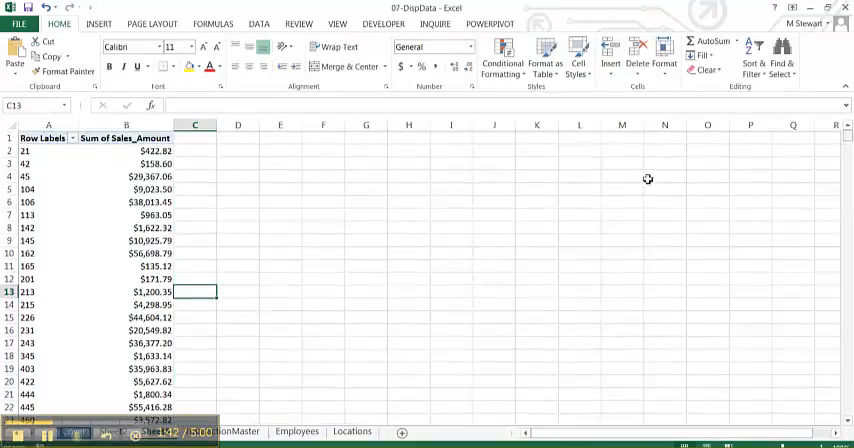
# Step: Switch the PivotTable's Report Layout to Show in Tabular Form
pyautogui.click(125, 189)
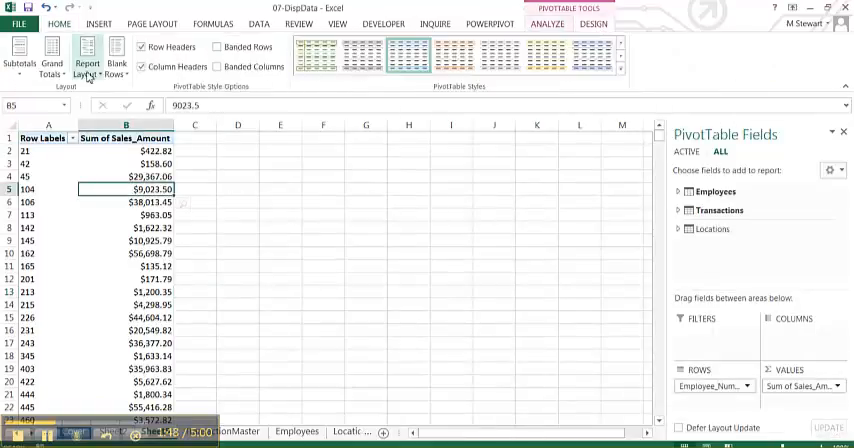
pyautogui.click(86, 57)
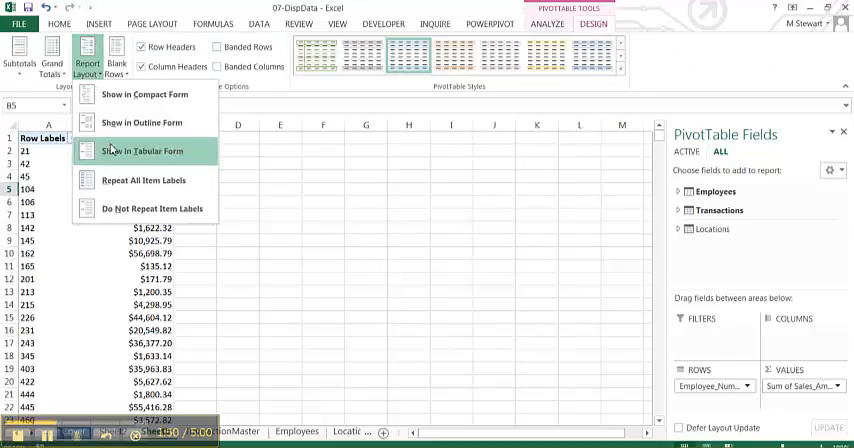
pyautogui.click(142, 150)
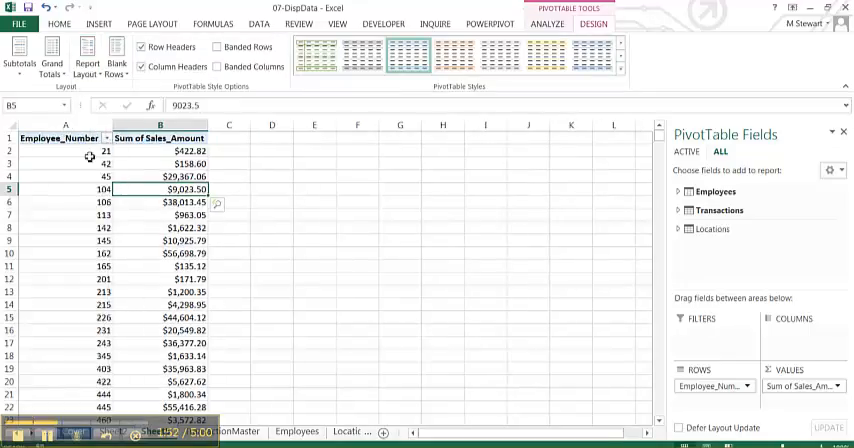
pyautogui.moveTo(200, 162)
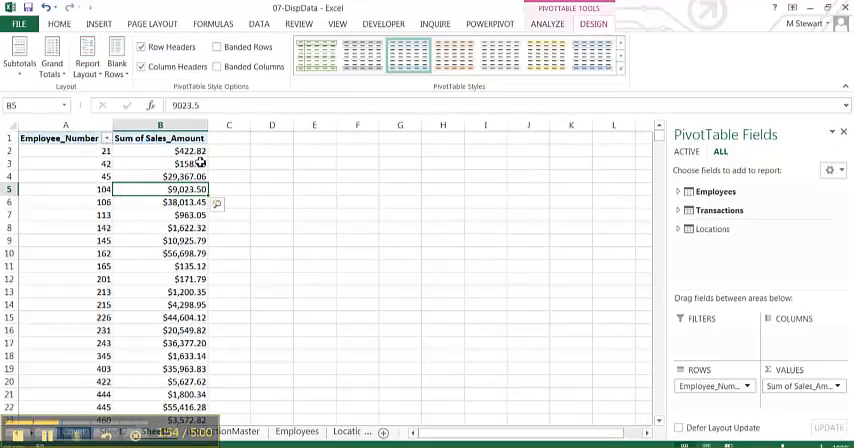